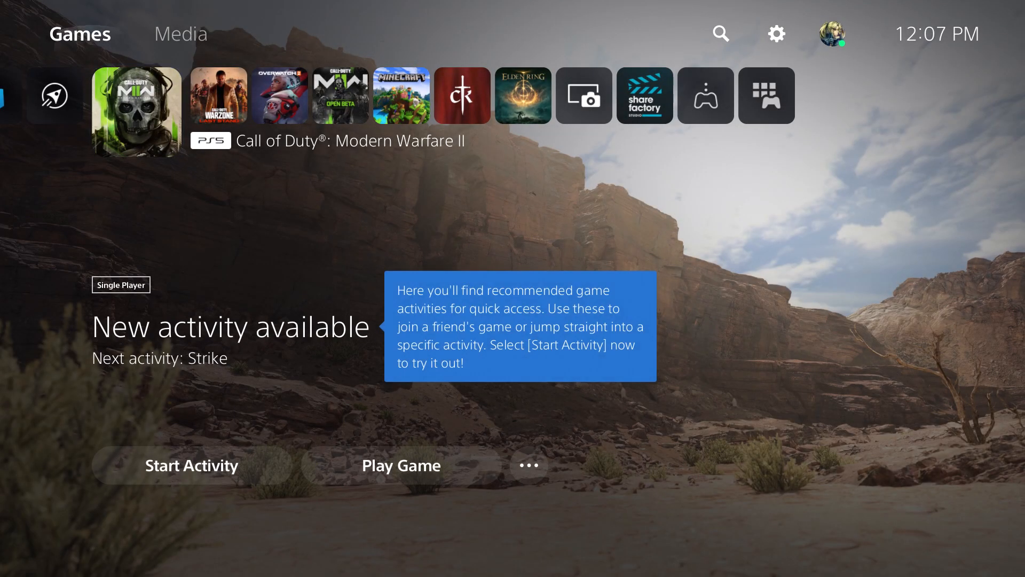
# Navigate Settings > Users and Accounts > Other to reveal Console Sharing, Restore Licenses and Sign Out
pyautogui.click(776, 33)
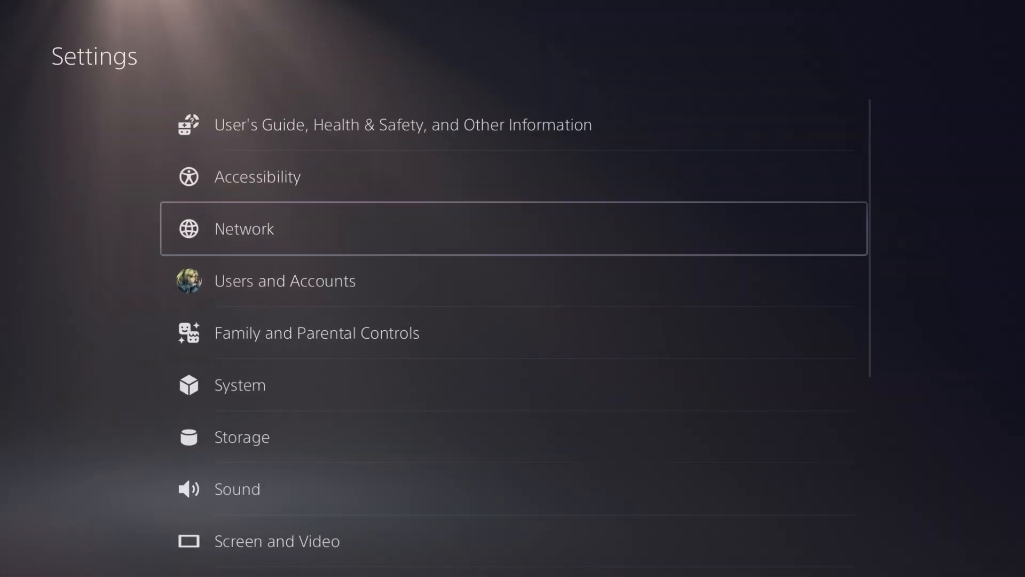
pyautogui.click(284, 281)
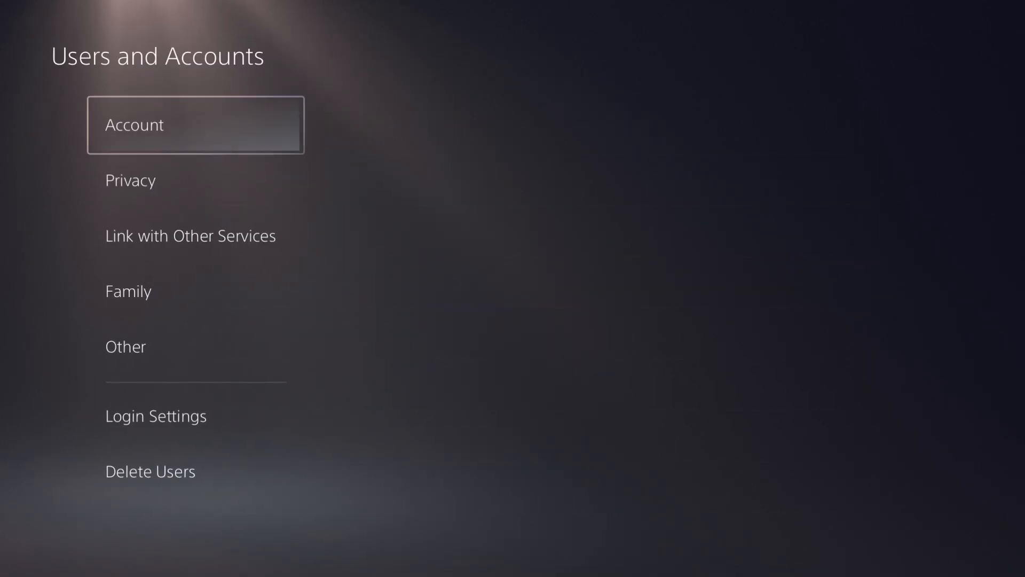
pyautogui.click(125, 347)
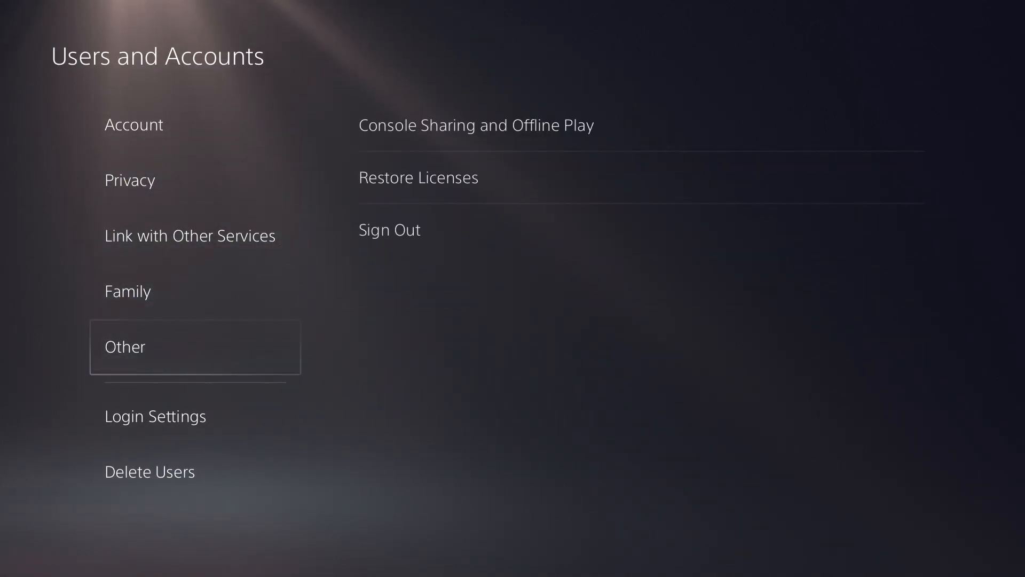